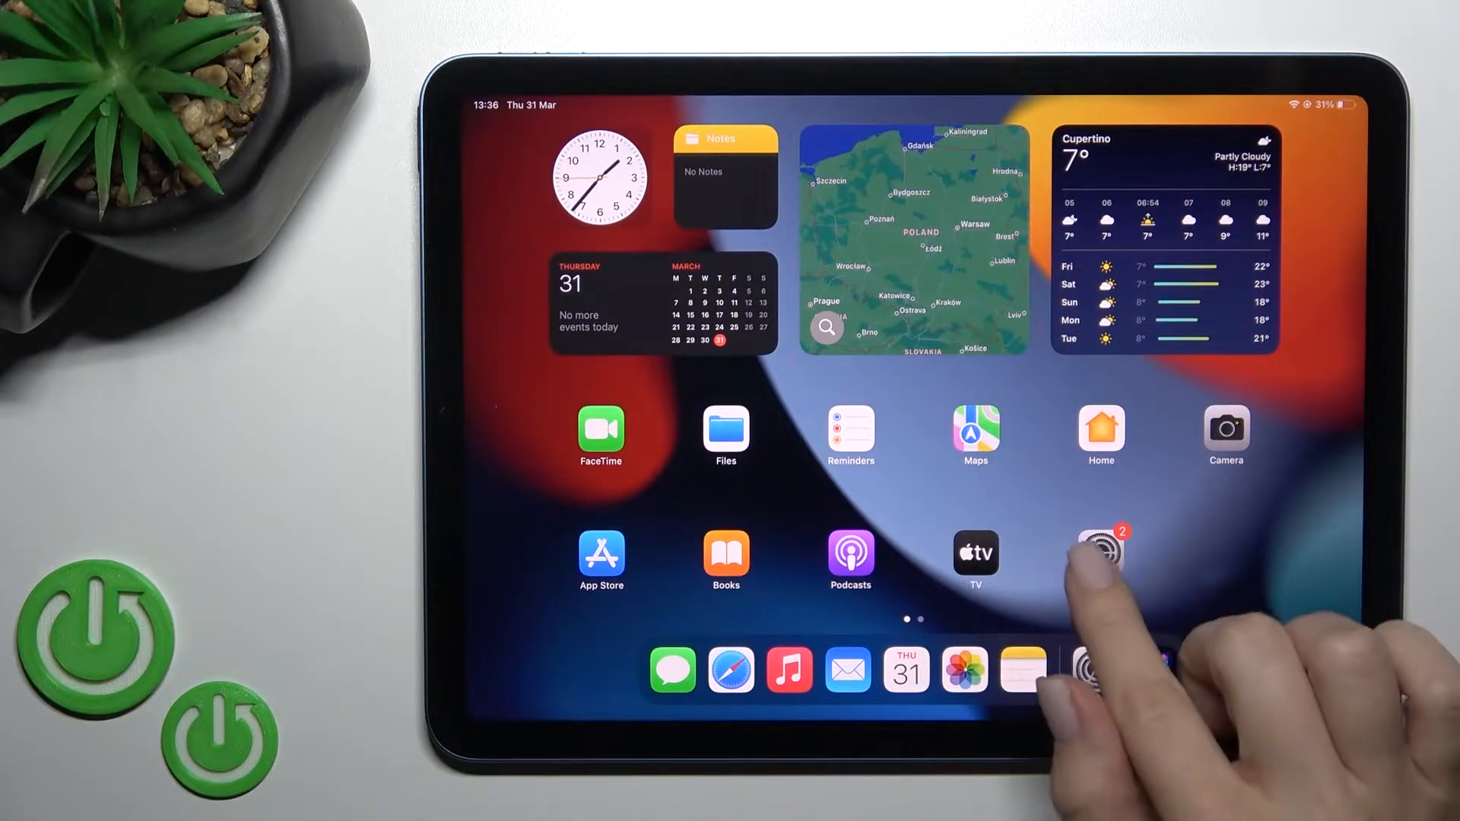
Step: Launch Settings from the Home Screen, landing on the General pane
{"action": "left_click", "coordinate": [1101, 552]}
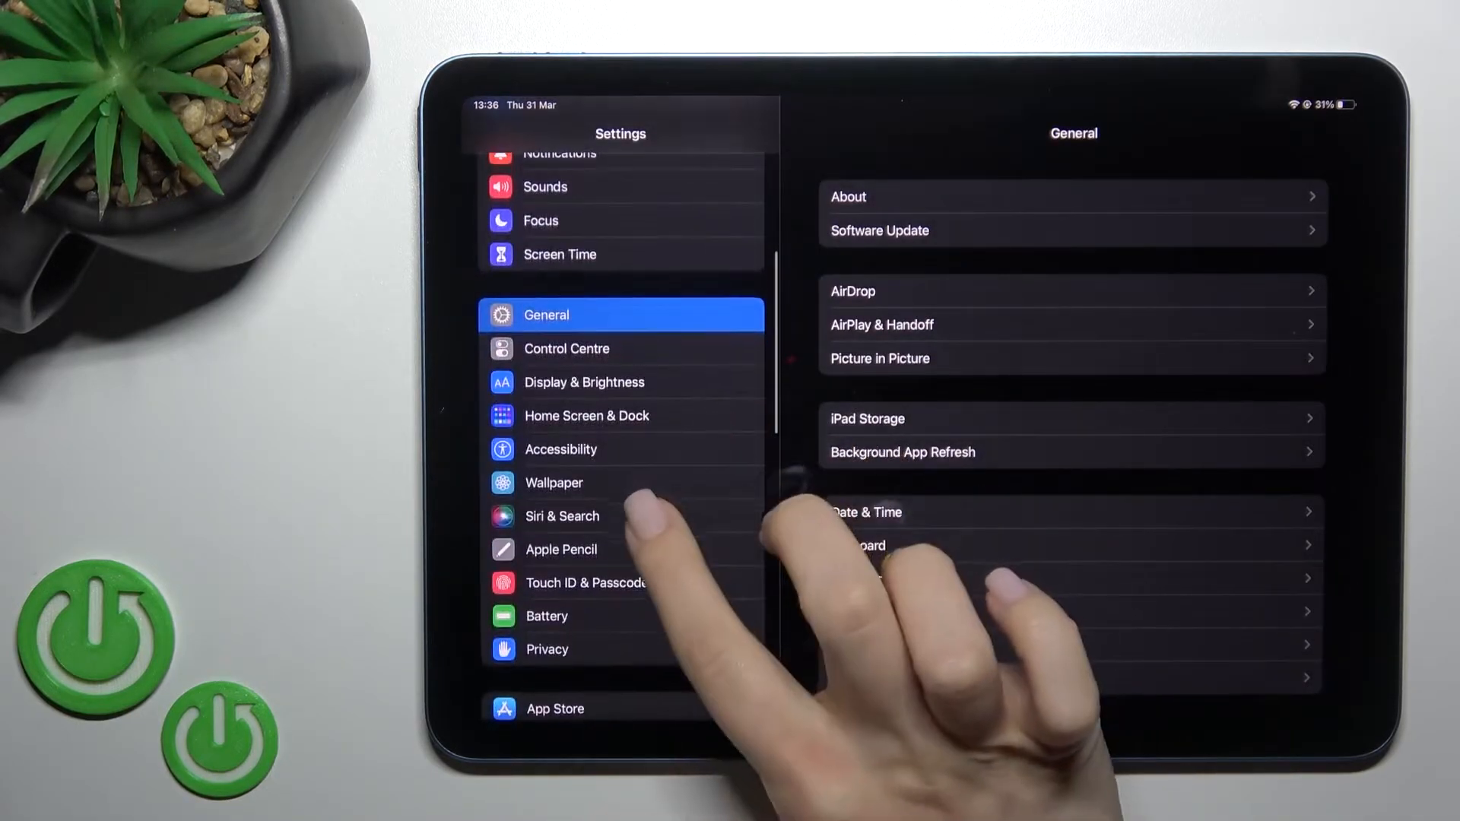
Step: Go to Siri & Search in the sidebar to reach the top-button Siri option
{"action": "left_click", "coordinate": [563, 517]}
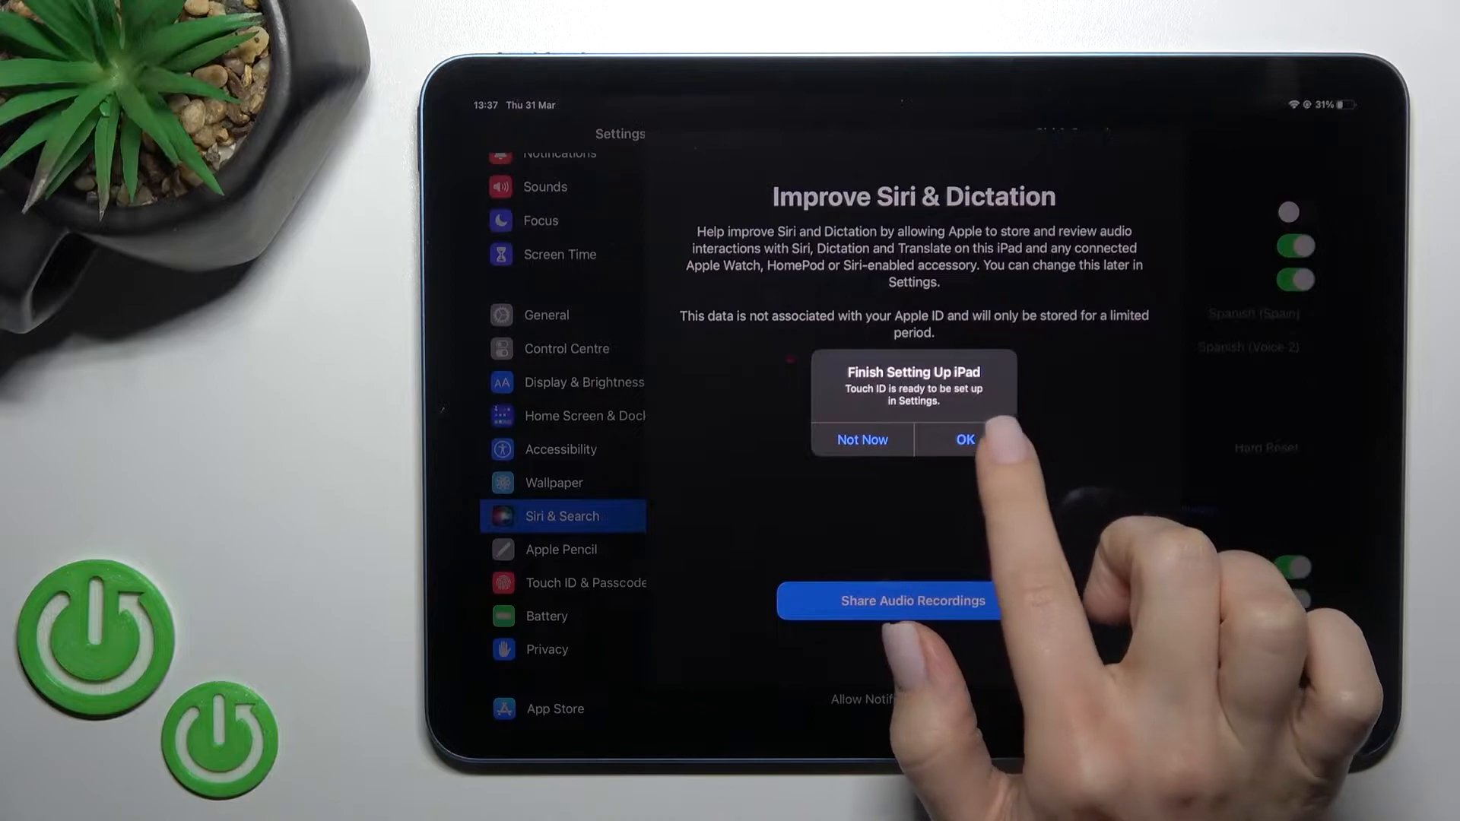
Step: Dismiss the Finish Setting Up iPad alert and choose Not Now for Improve Siri & Dictation
{"action": "left_click", "coordinate": [963, 439]}
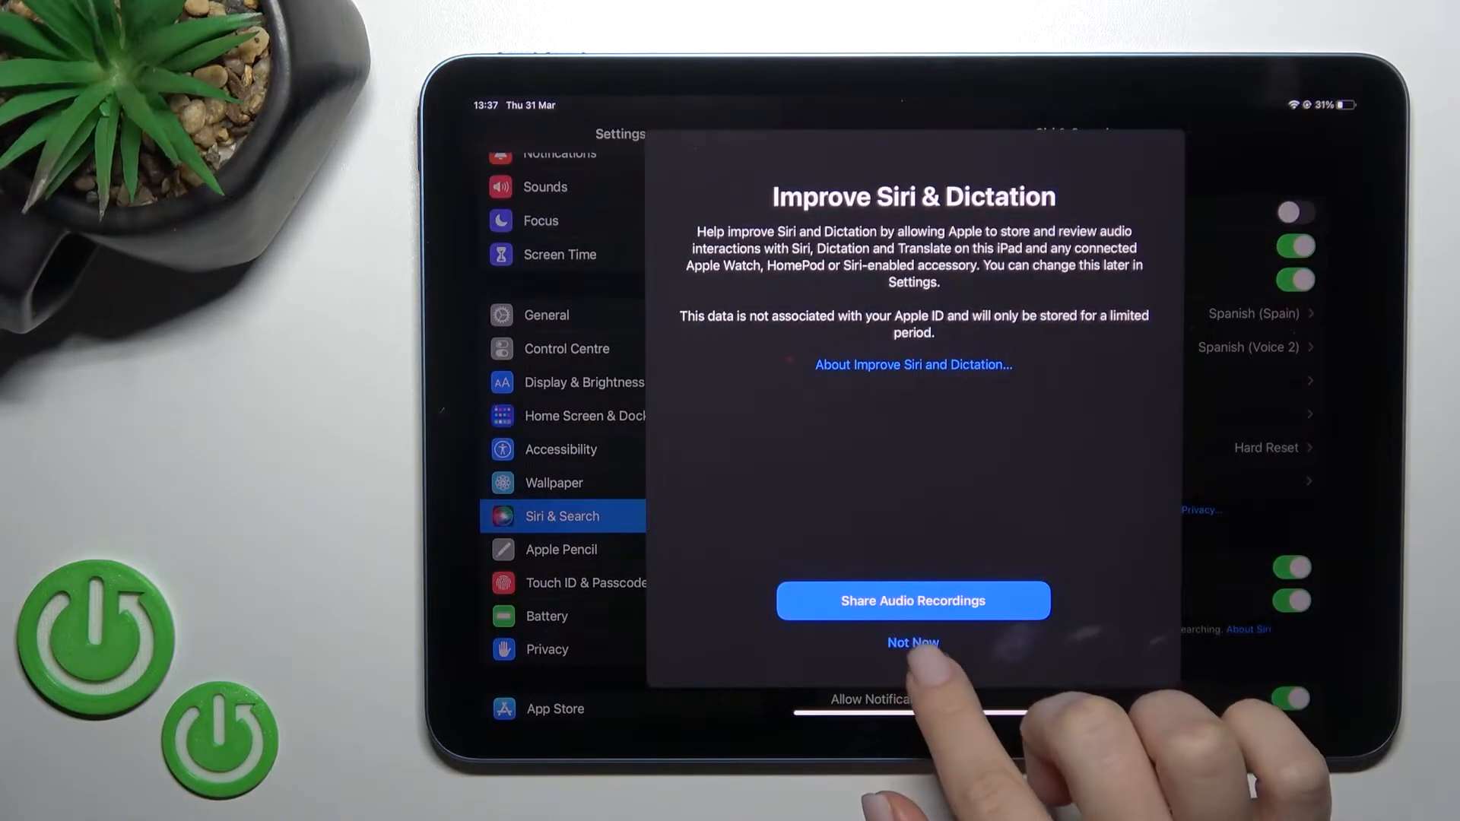
{"action": "left_click", "coordinate": [913, 643]}
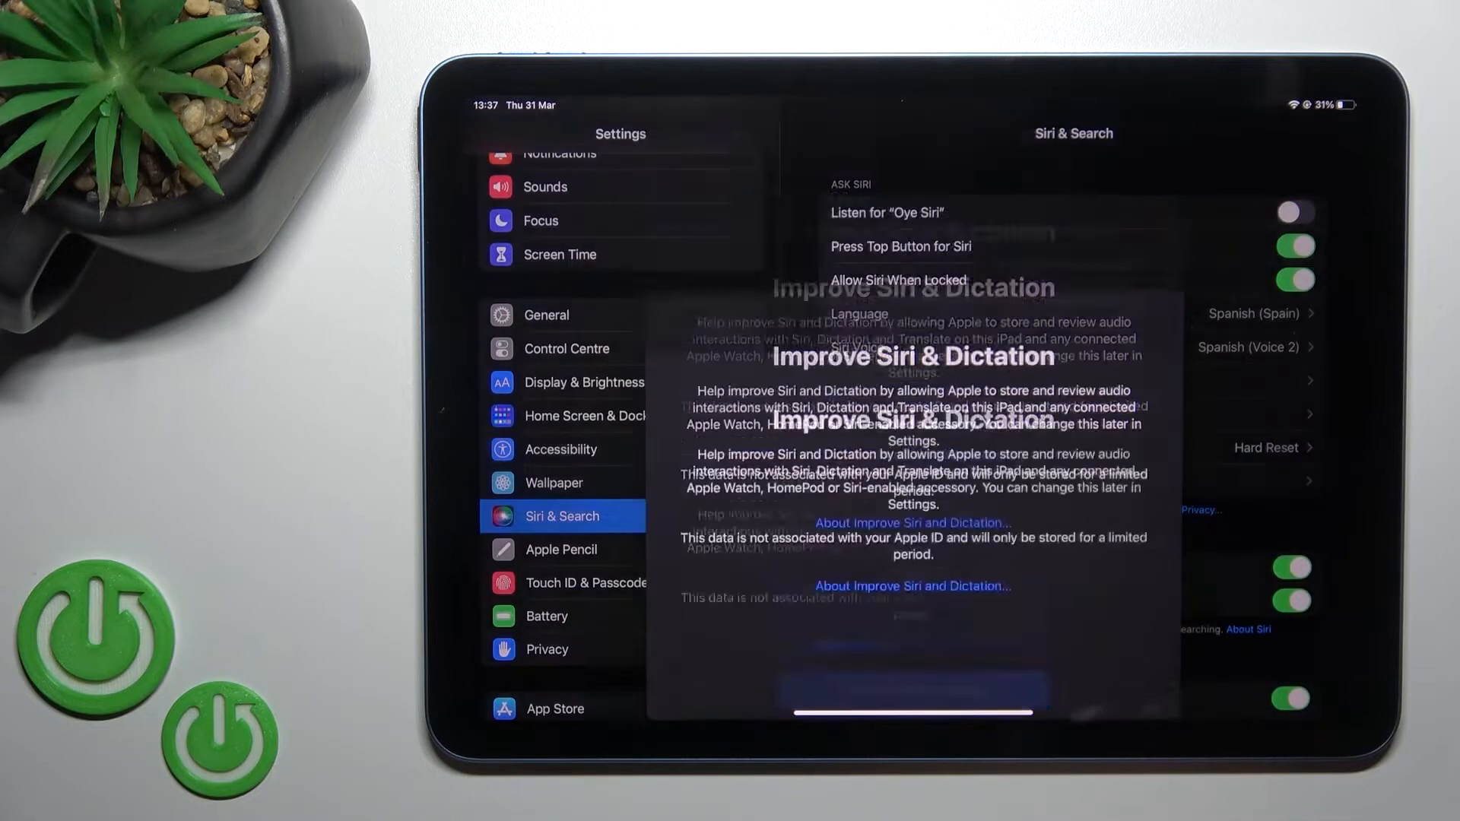